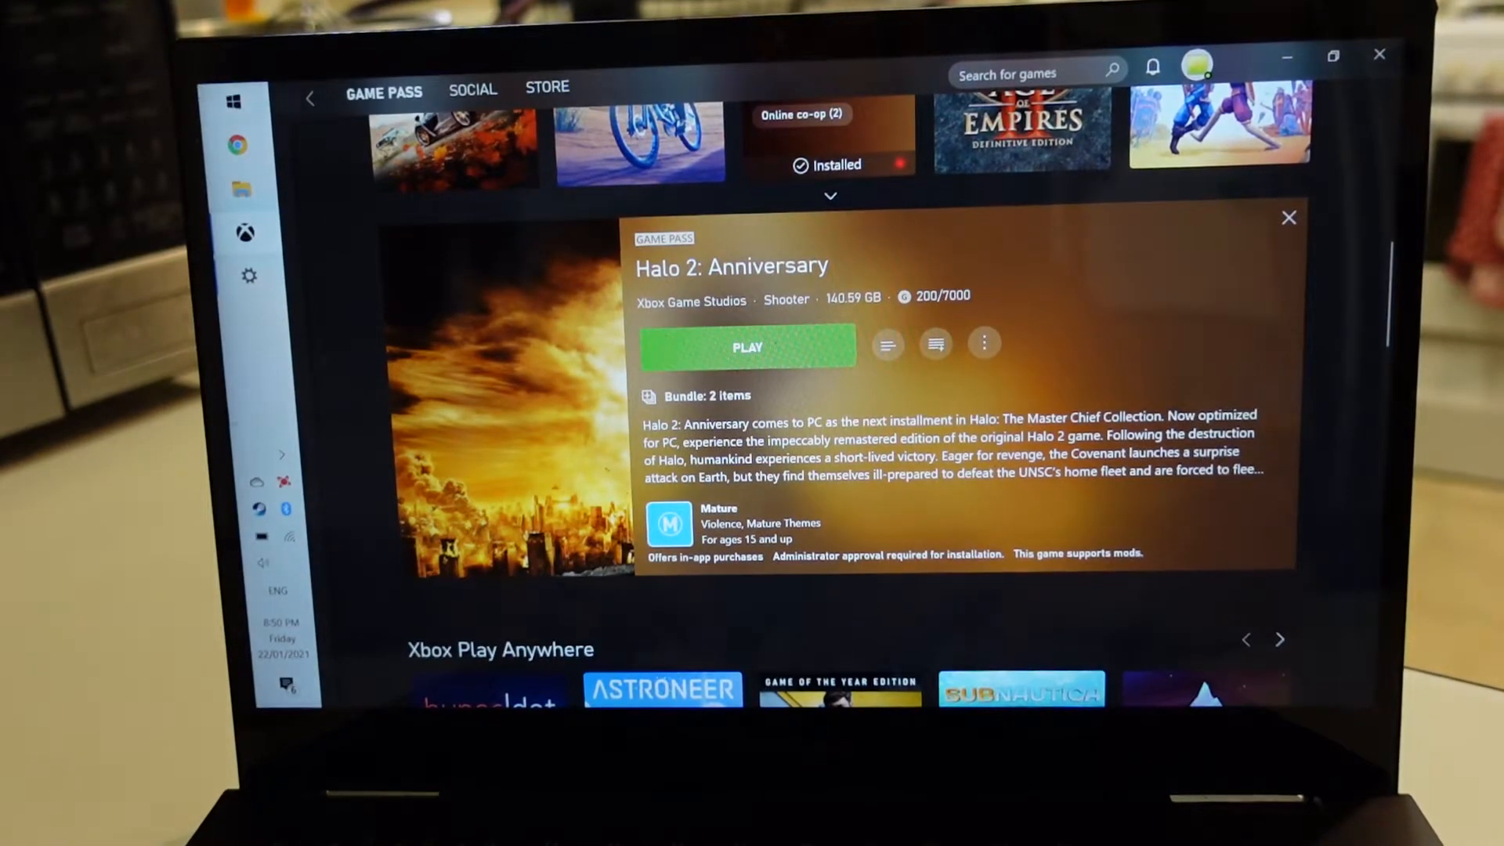
mouse_move(285, 509)
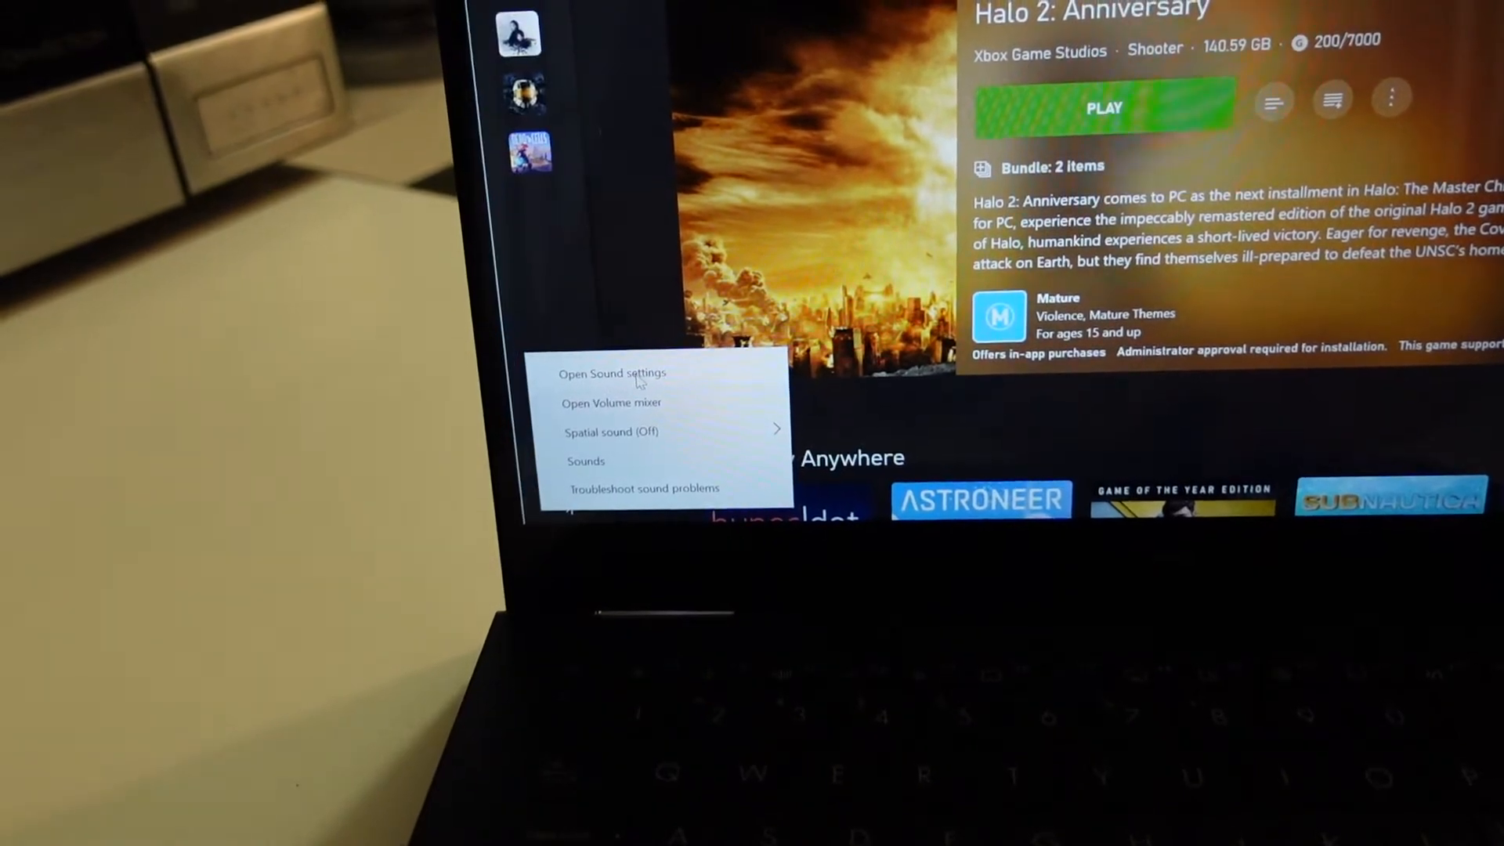
Step: Open the PC's Windows Sound settings from the Halo 2: Anniversary page
left_click(610, 373)
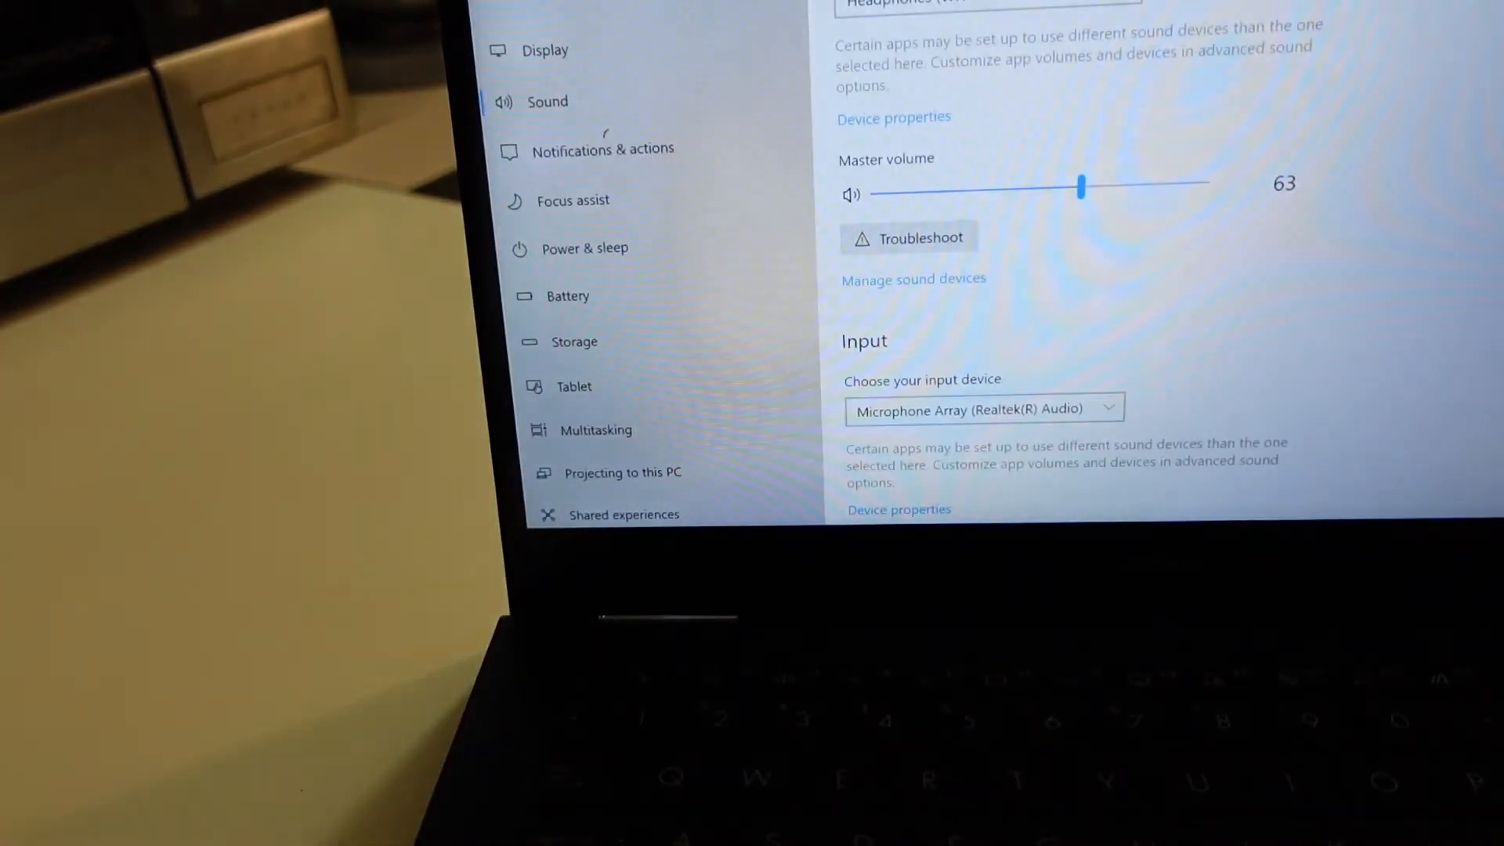
Step: Go to Manage sound devices listing Speakers, WH-1000XM3, Microphone Array and Stereo Mix
scroll("down", 3)
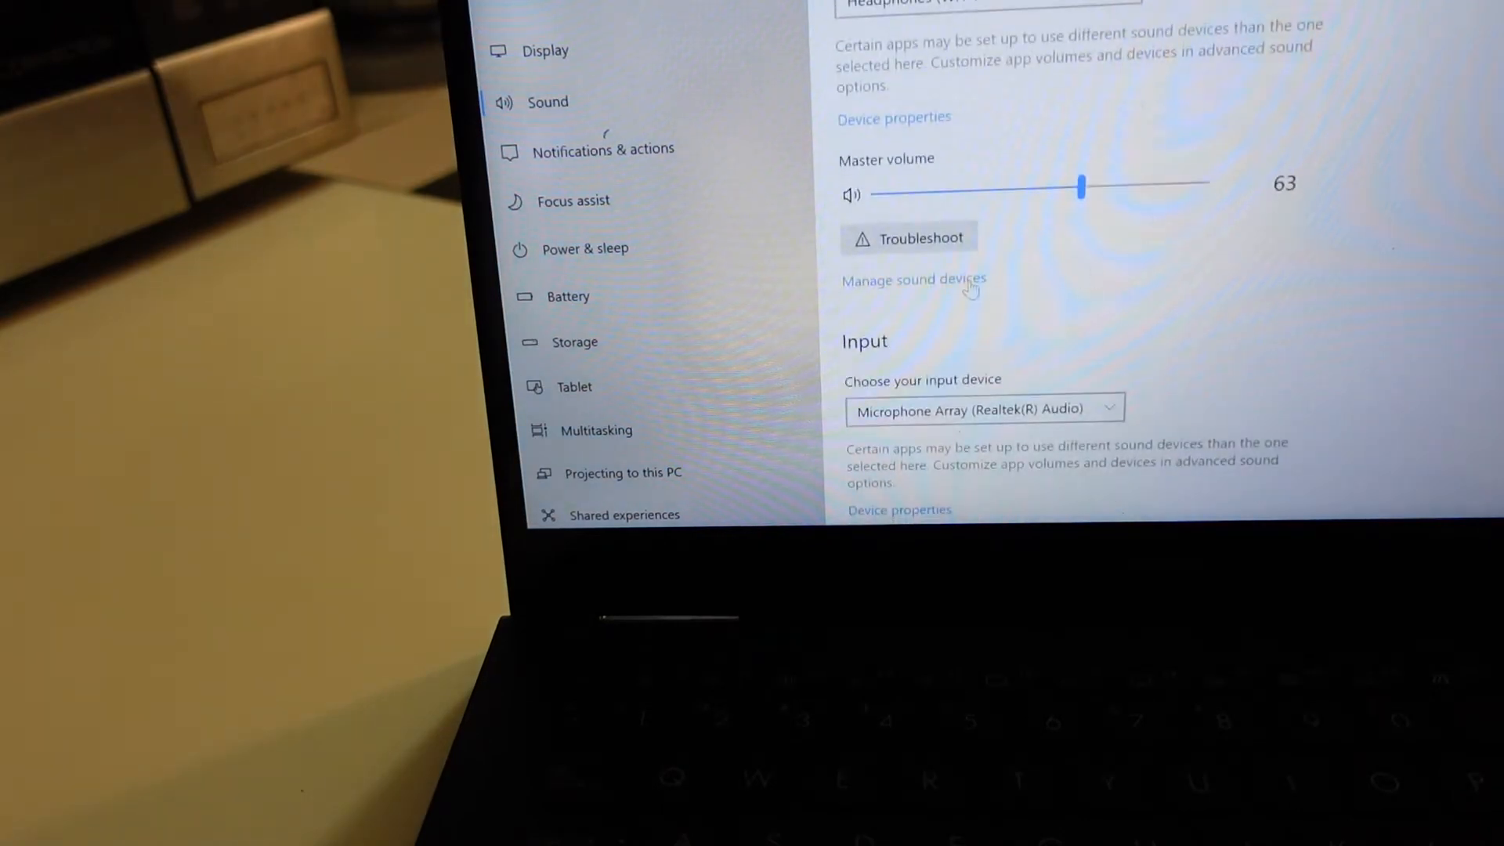
left_click(912, 279)
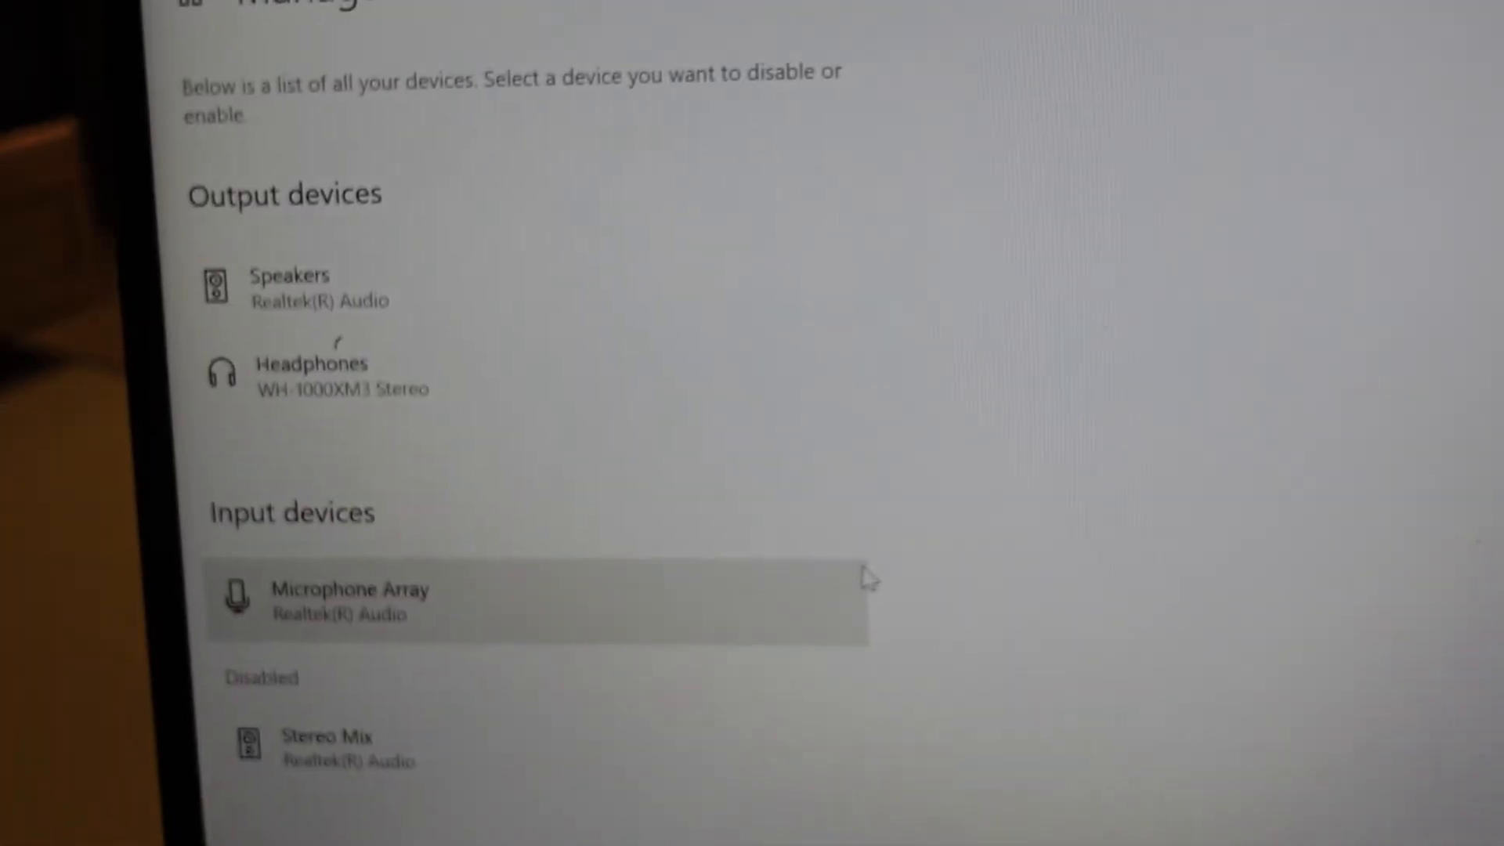
mouse_move(514, 570)
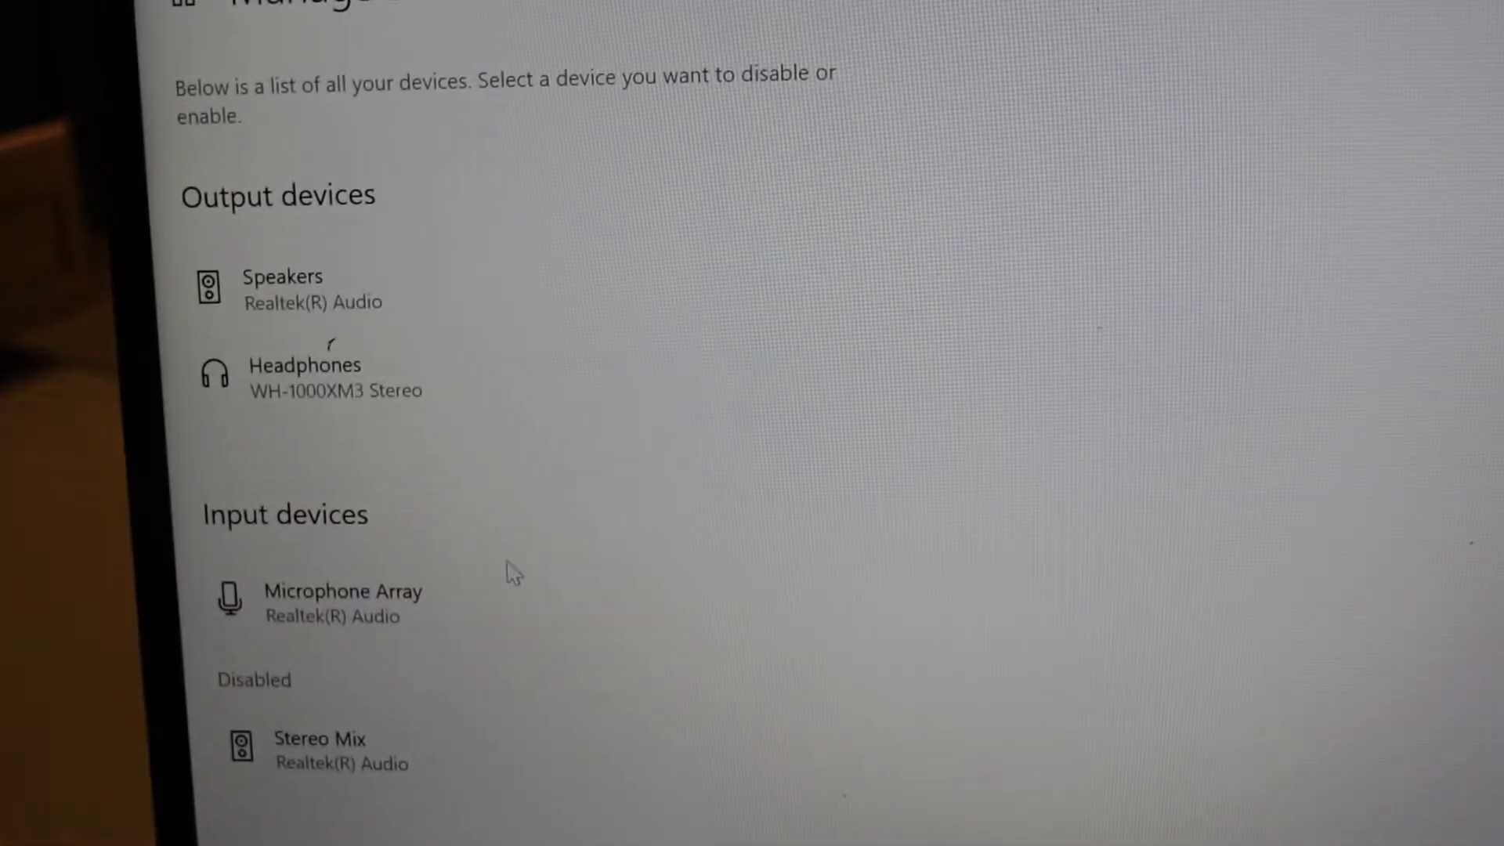
mouse_move(393, 554)
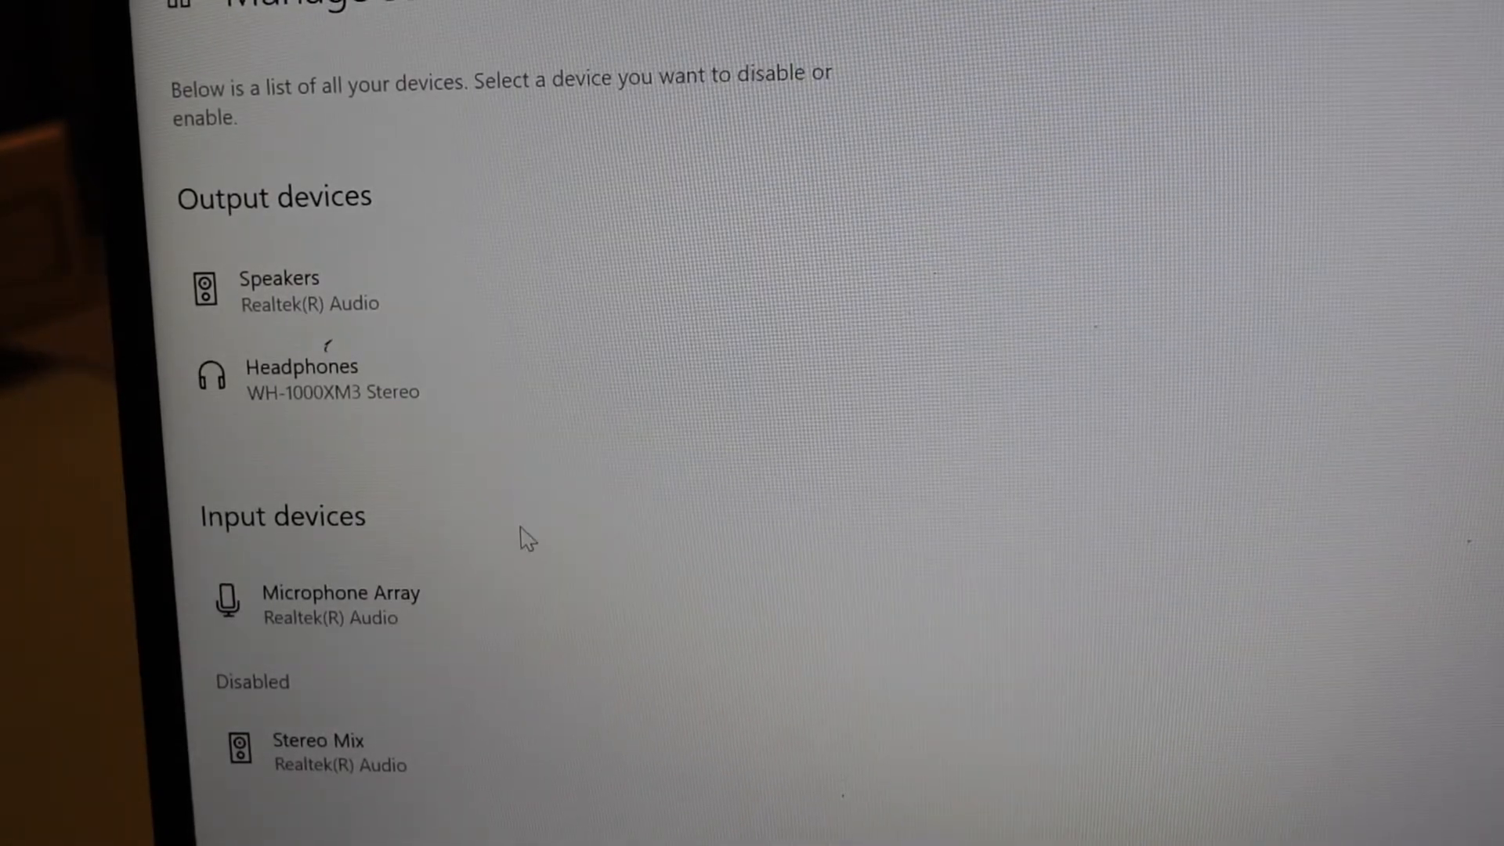
mouse_move(514, 110)
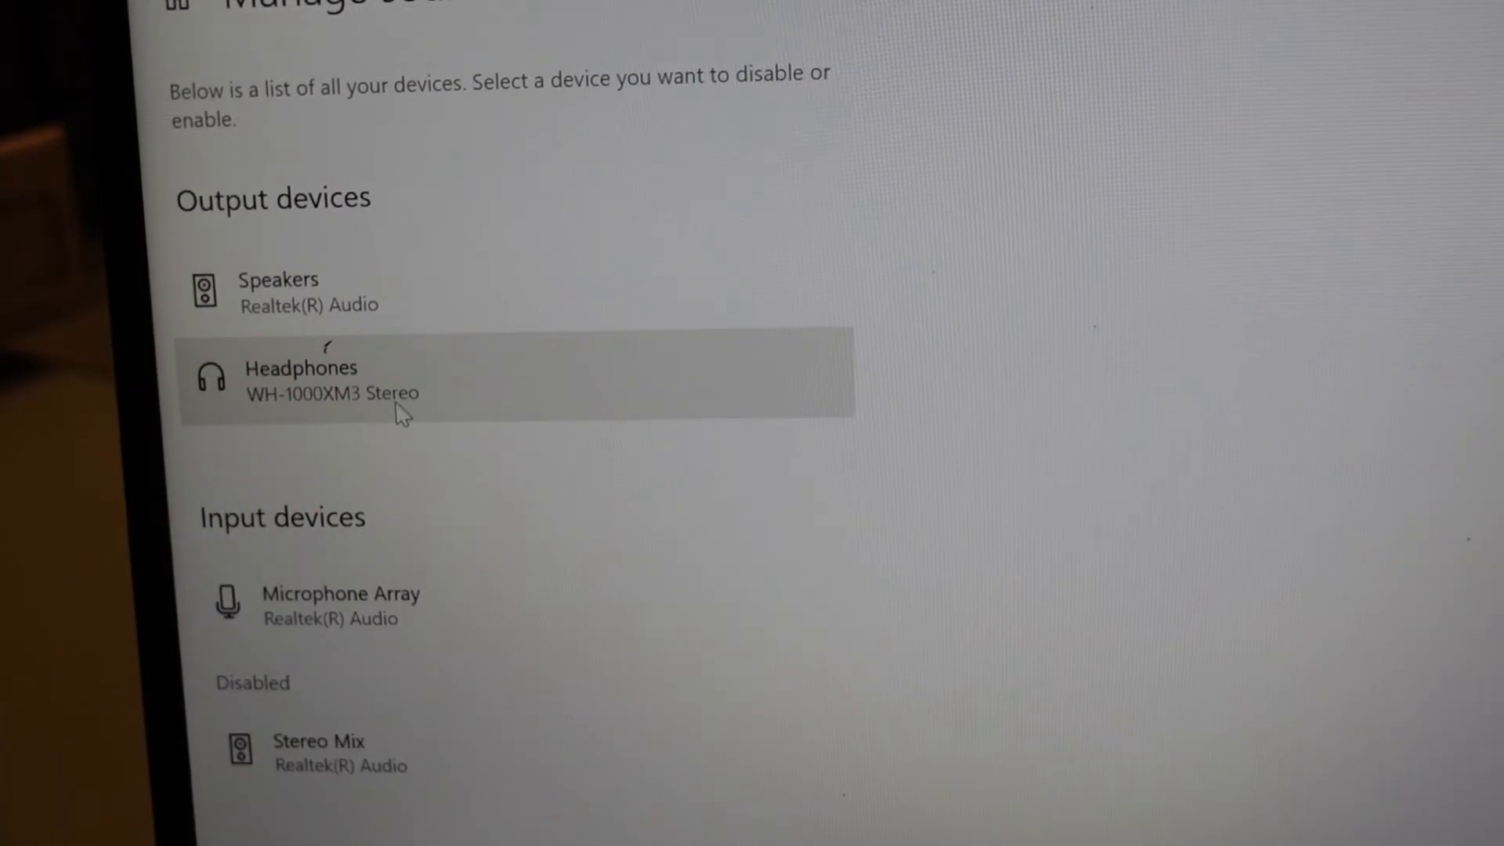
mouse_move(1485, 188)
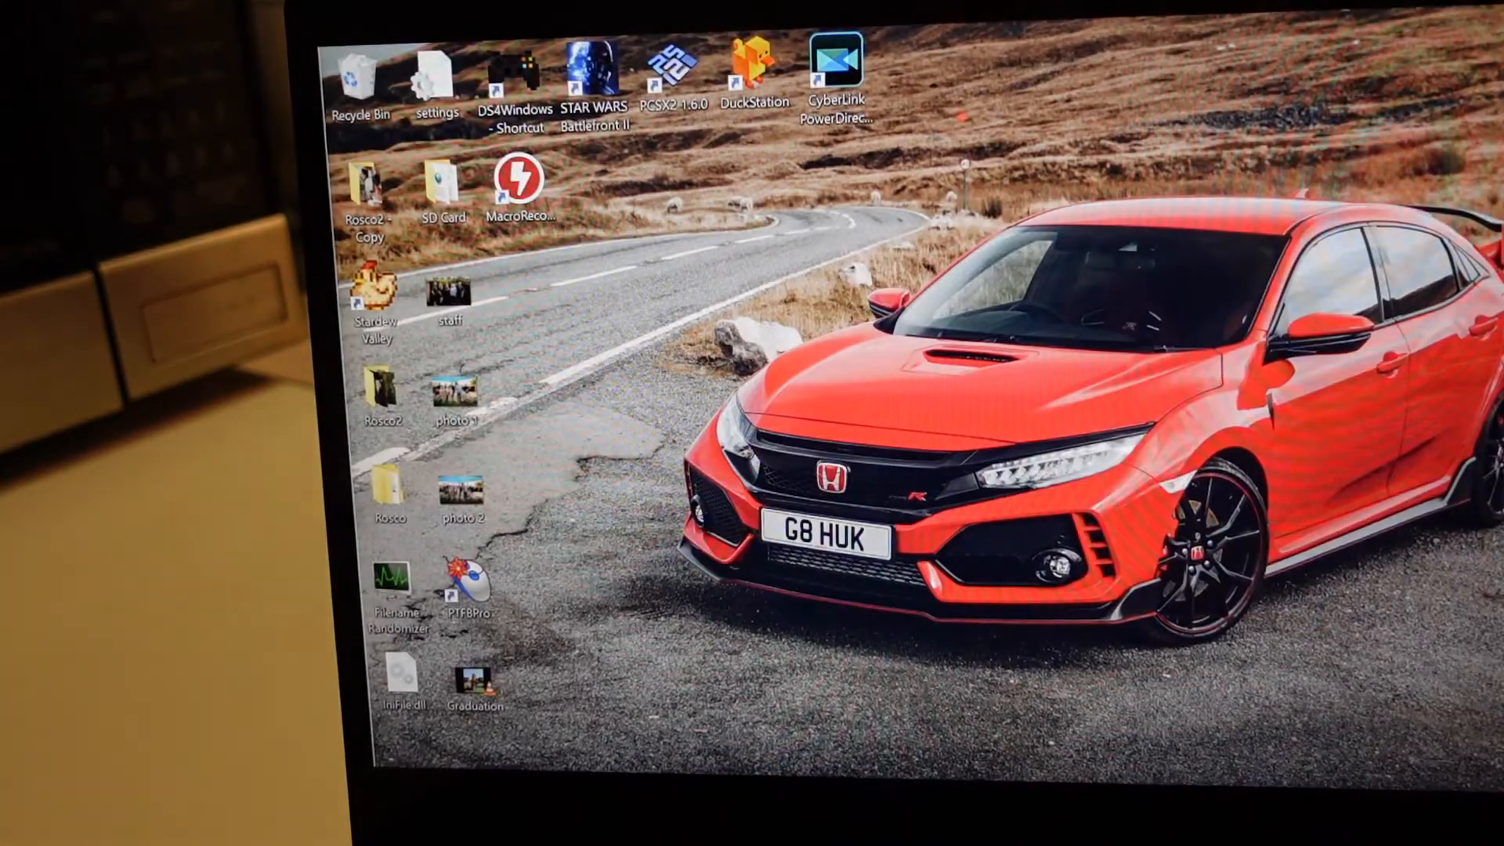
Step: Search Start for 'controil' and launch Control Panel from the best match
left_click(357, 67)
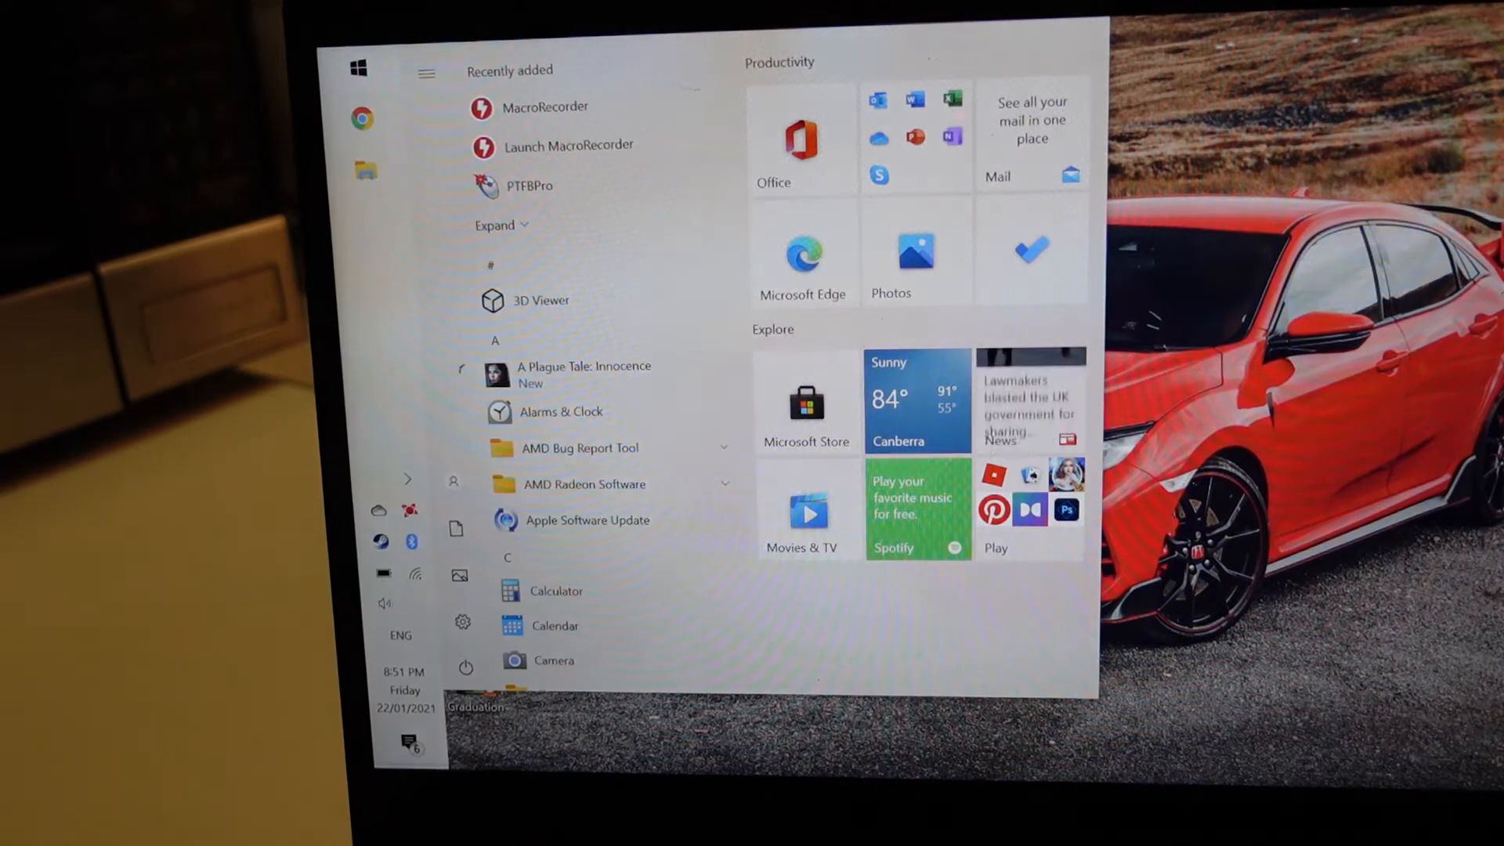
type("controil")
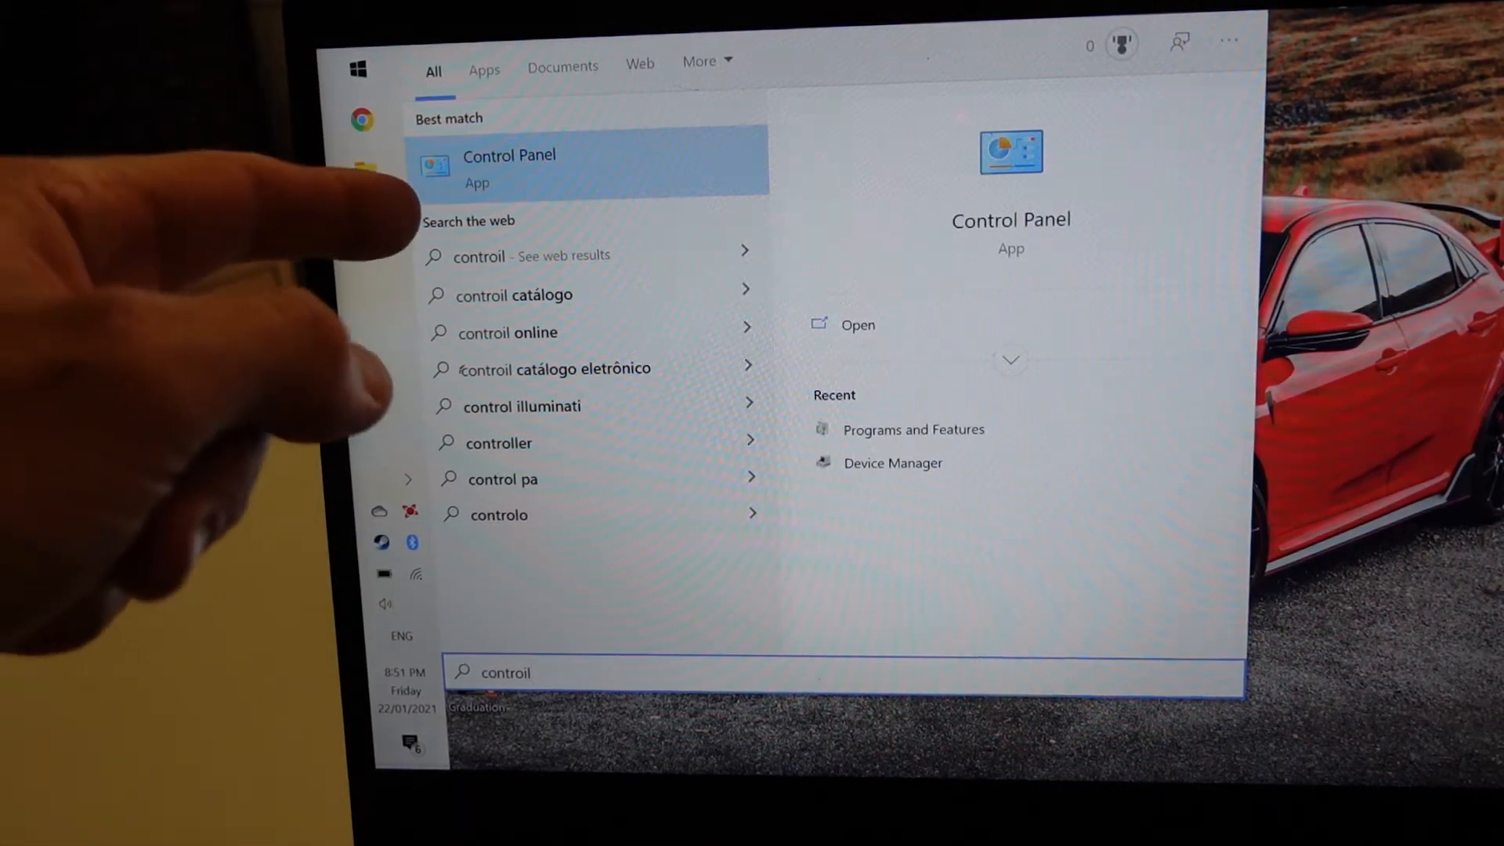
left_click(509, 167)
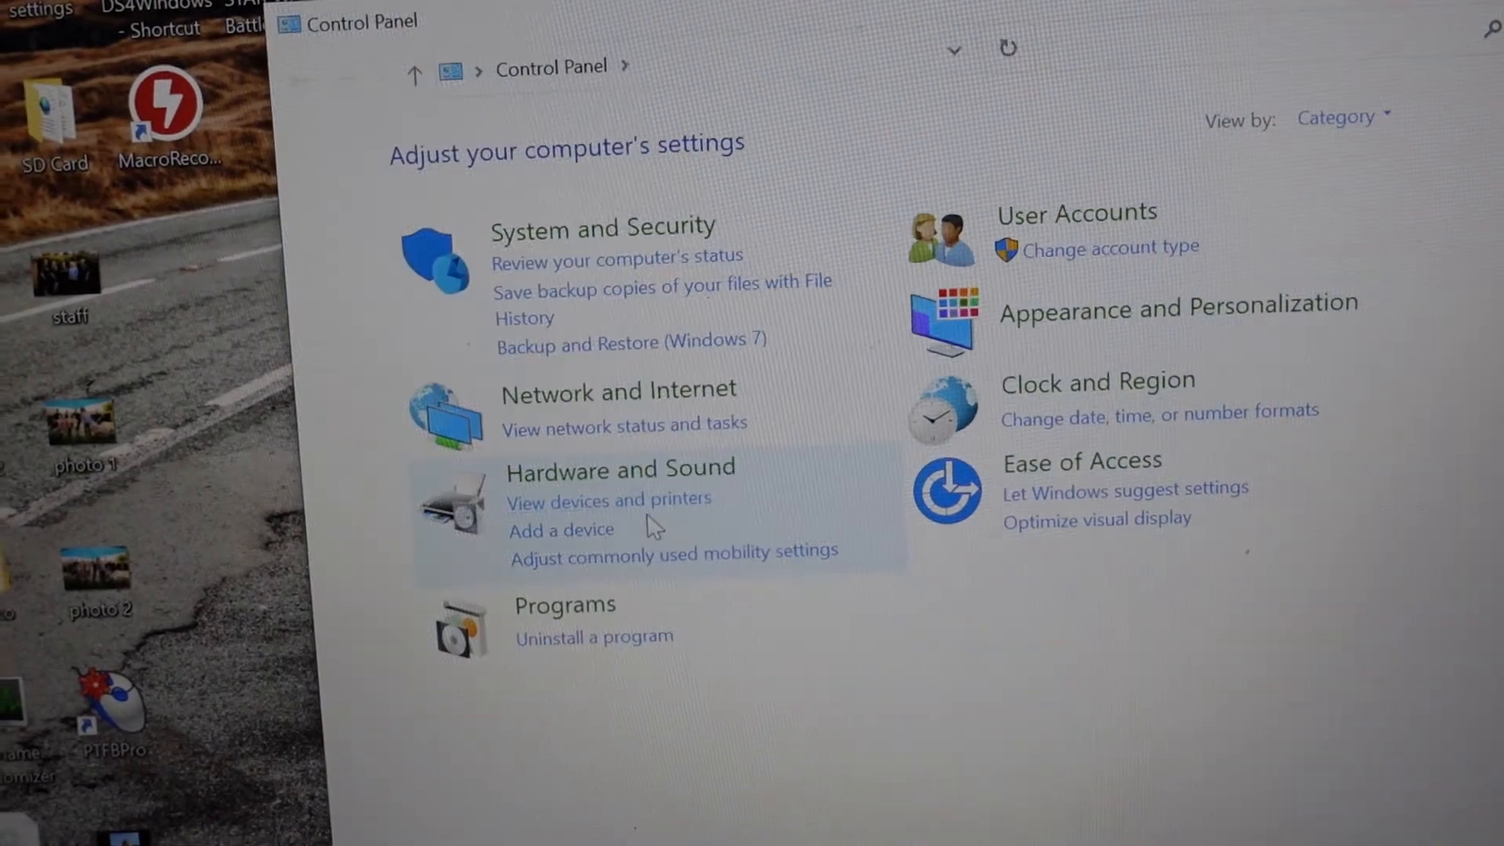
Step: In Devices and Printers, open the WH-1000XM3 headphones' Properties window
left_click(610, 500)
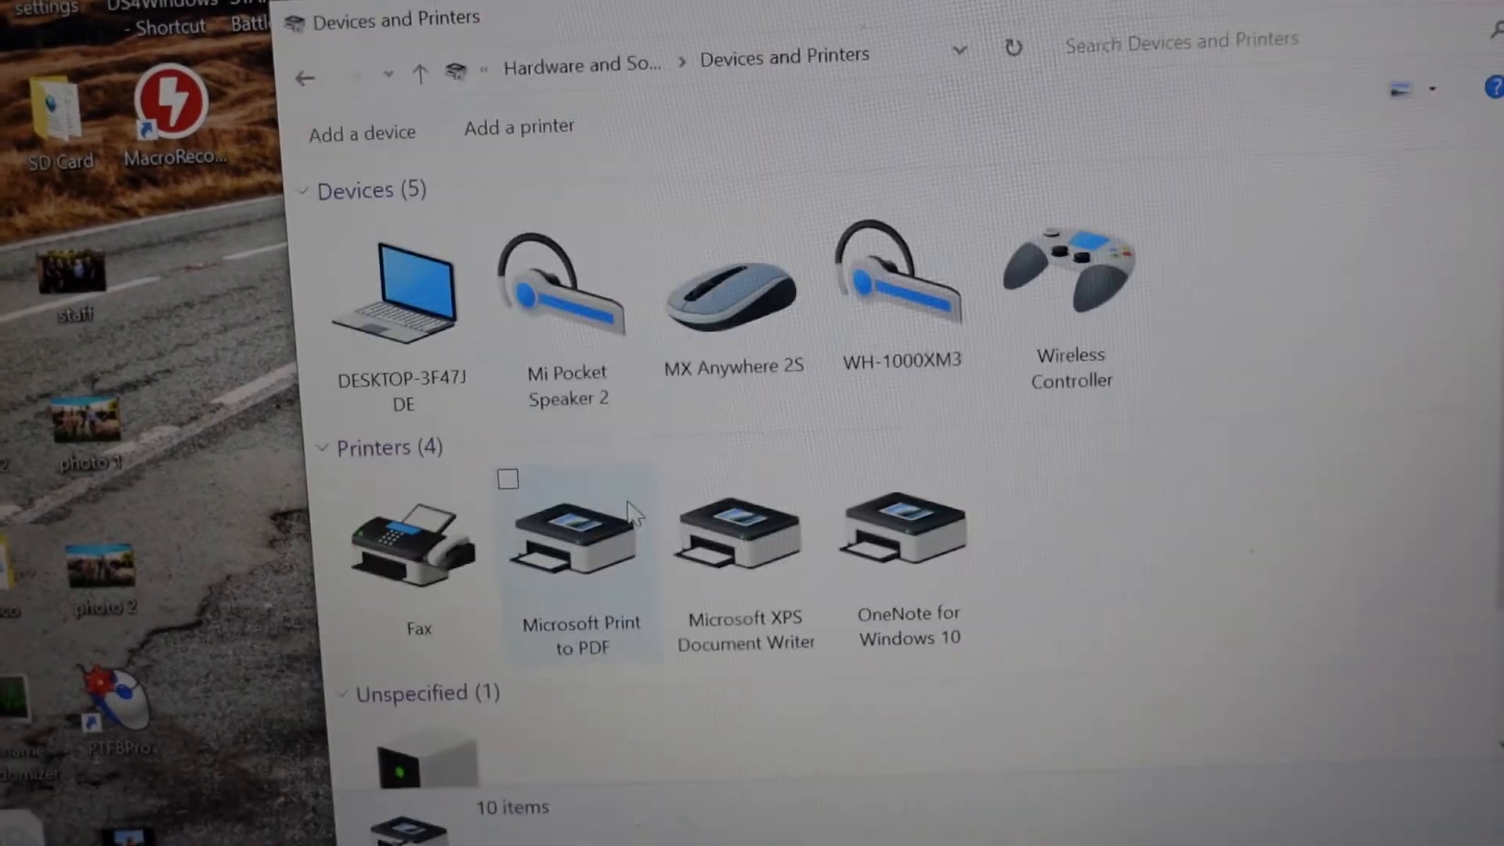
left_click(899, 288)
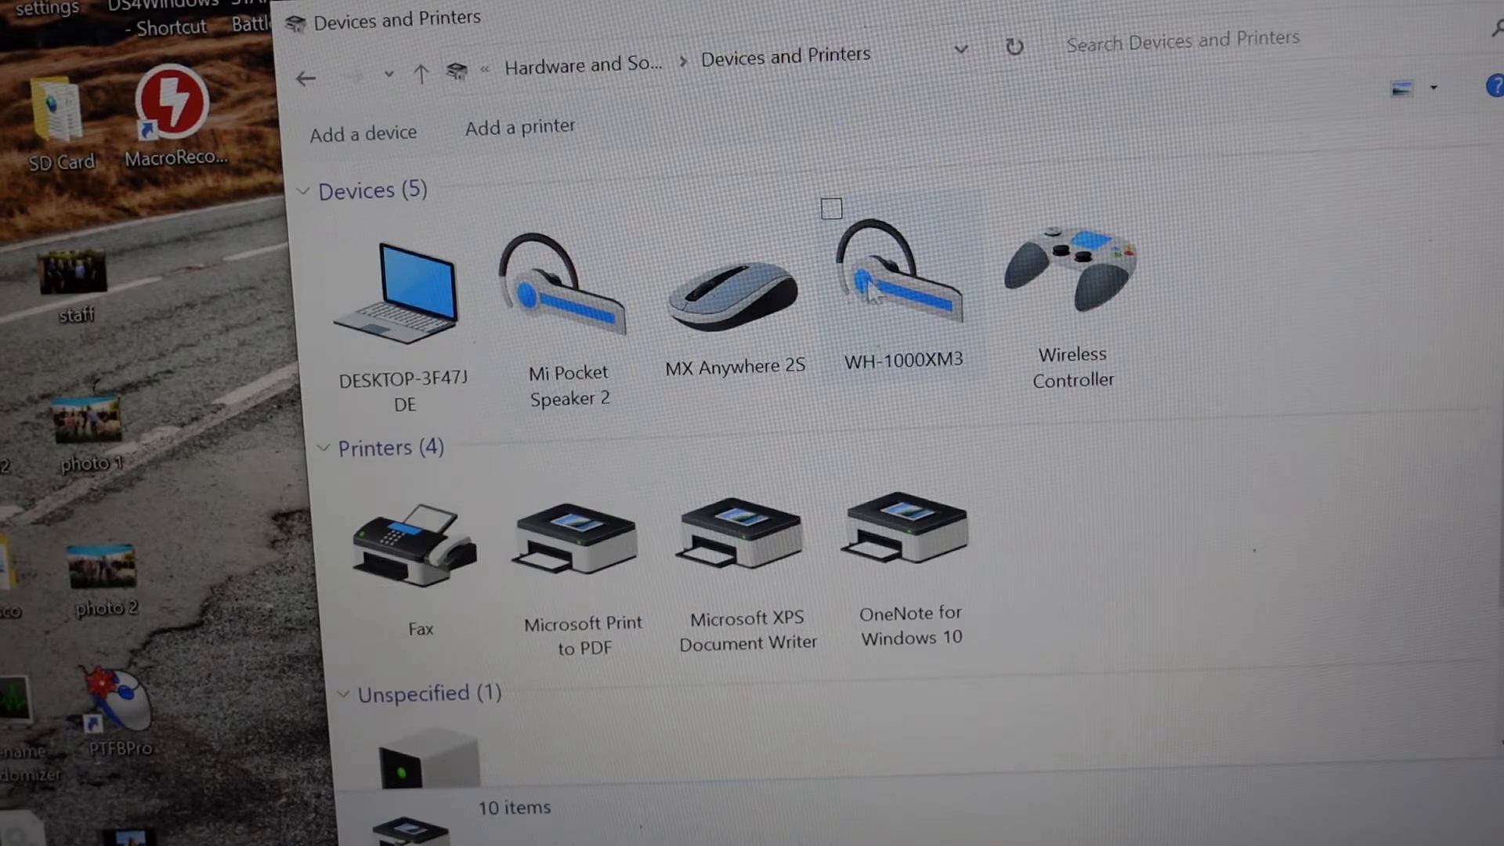
left_click(899, 279)
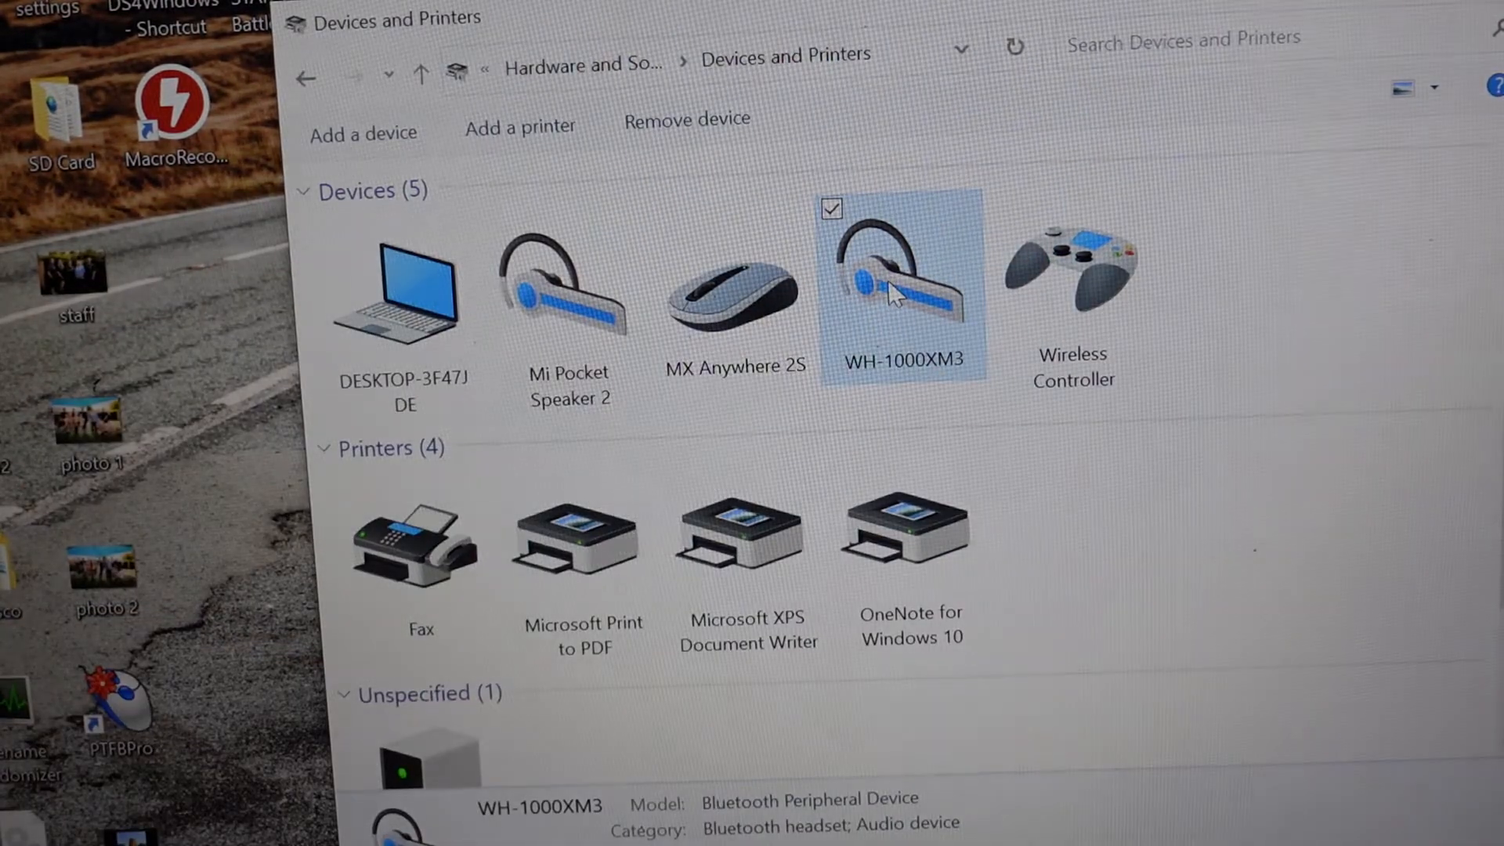
right_click(903, 288)
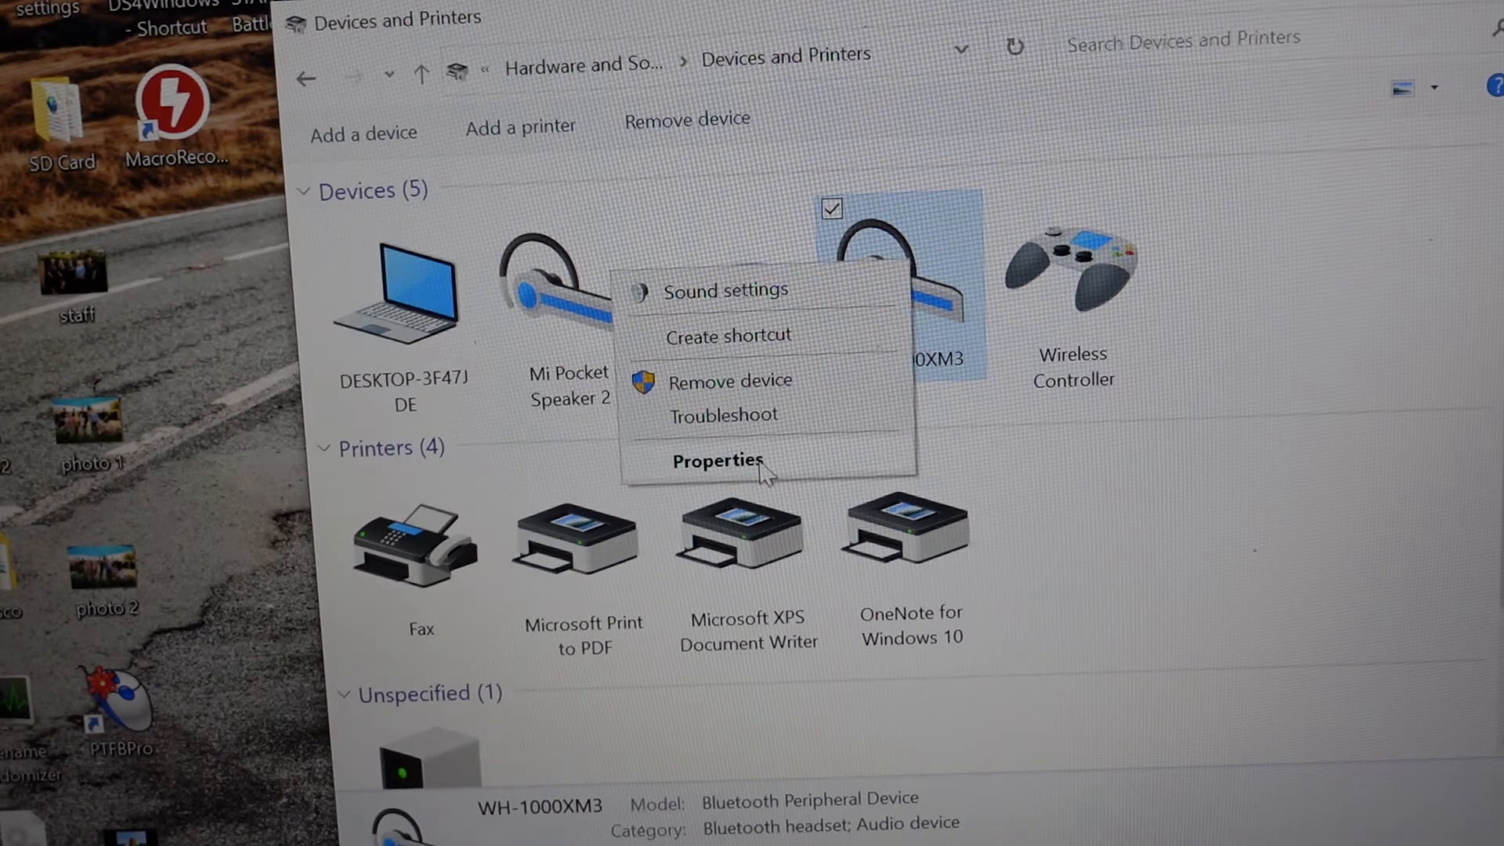
left_click(716, 460)
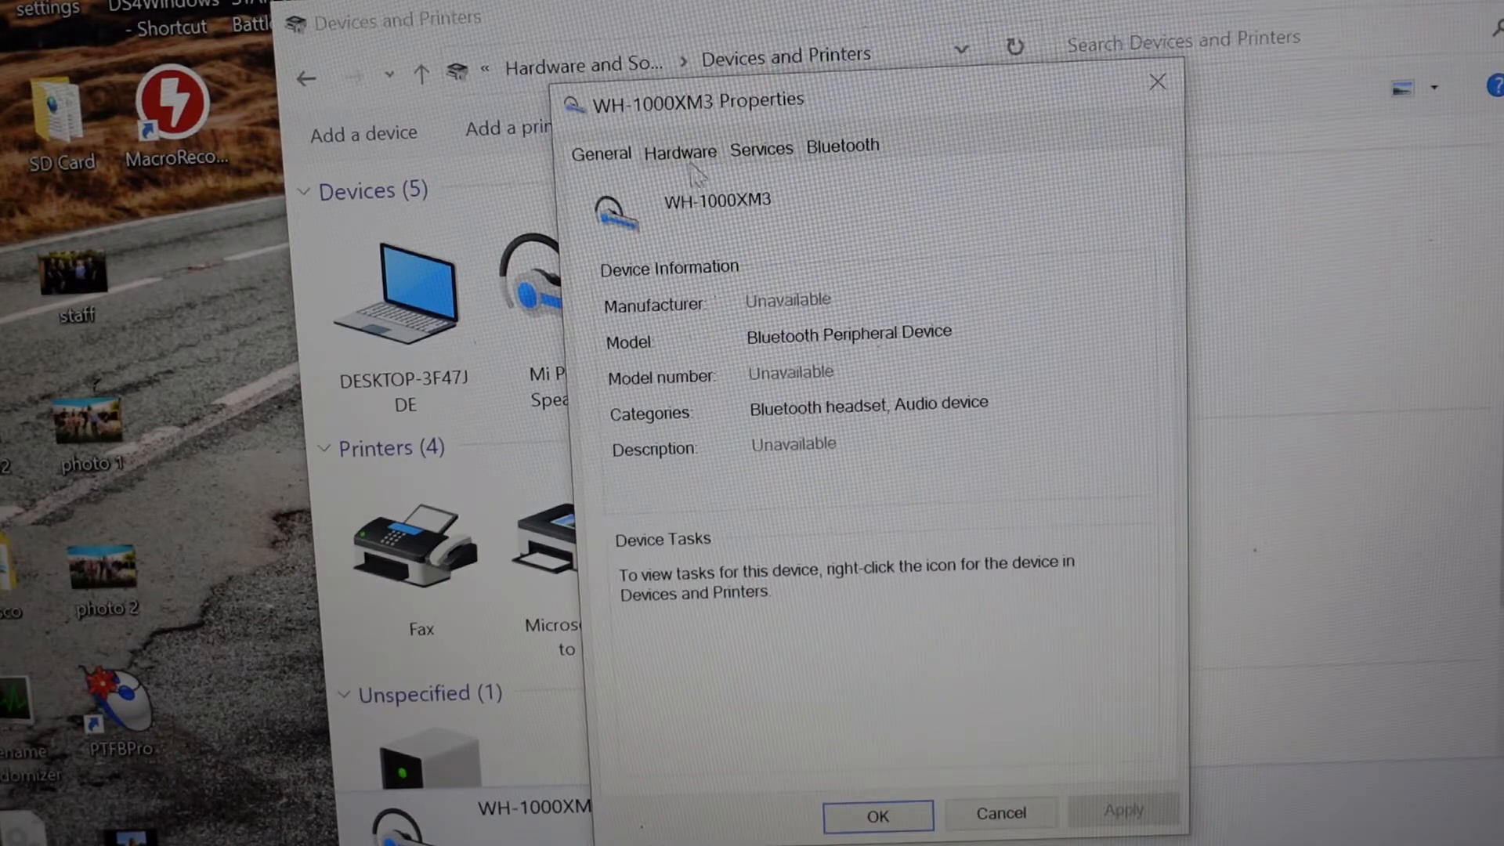
Step: Under Services, disable Handsfree Telephony for WH-1000XM3, apply and close with OK
left_click(762, 146)
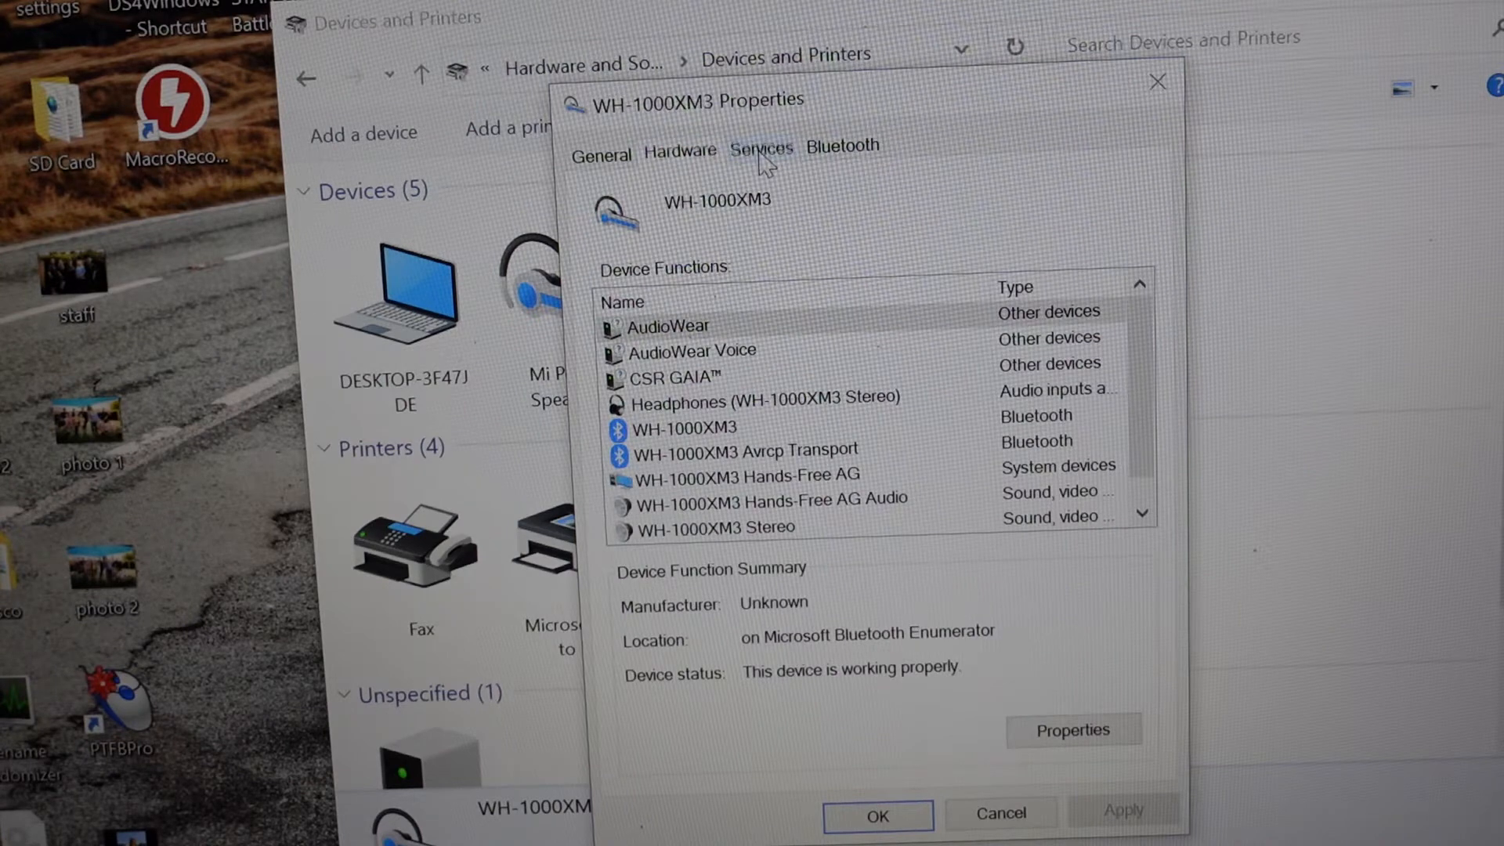
left_click(762, 146)
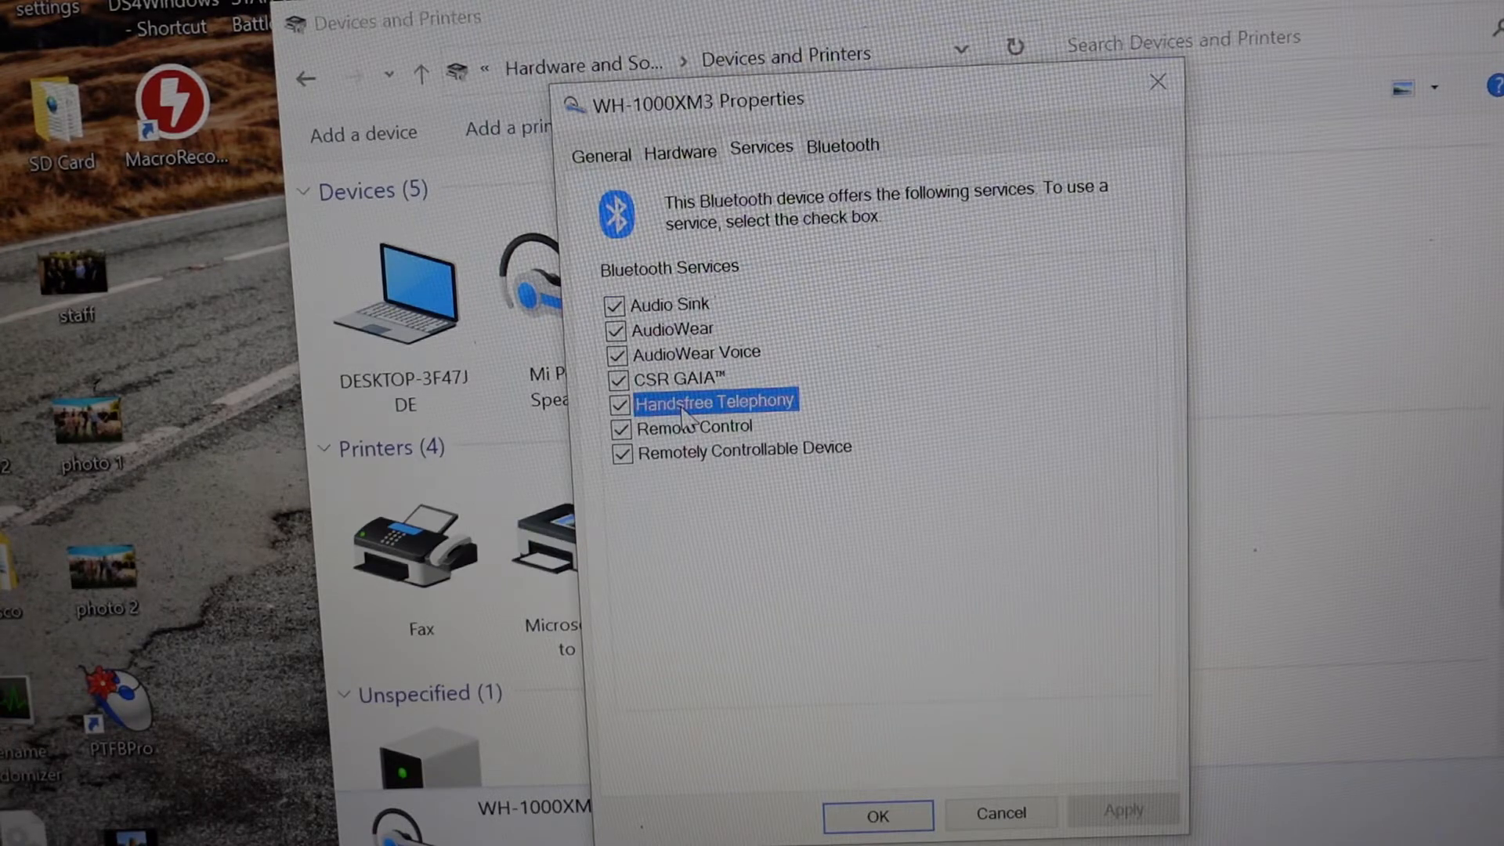
left_click(617, 402)
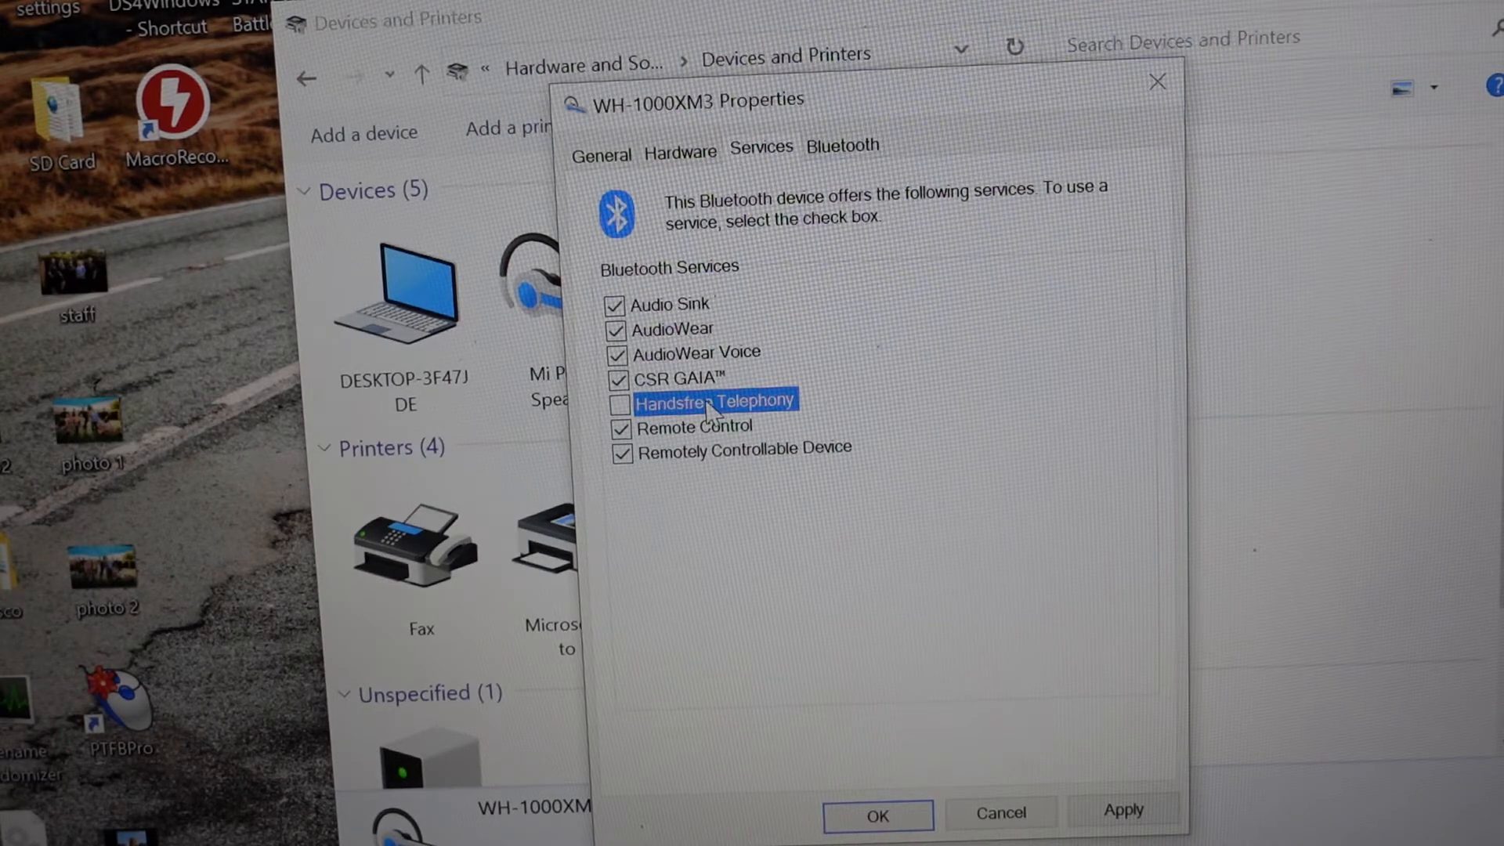
left_click(1122, 813)
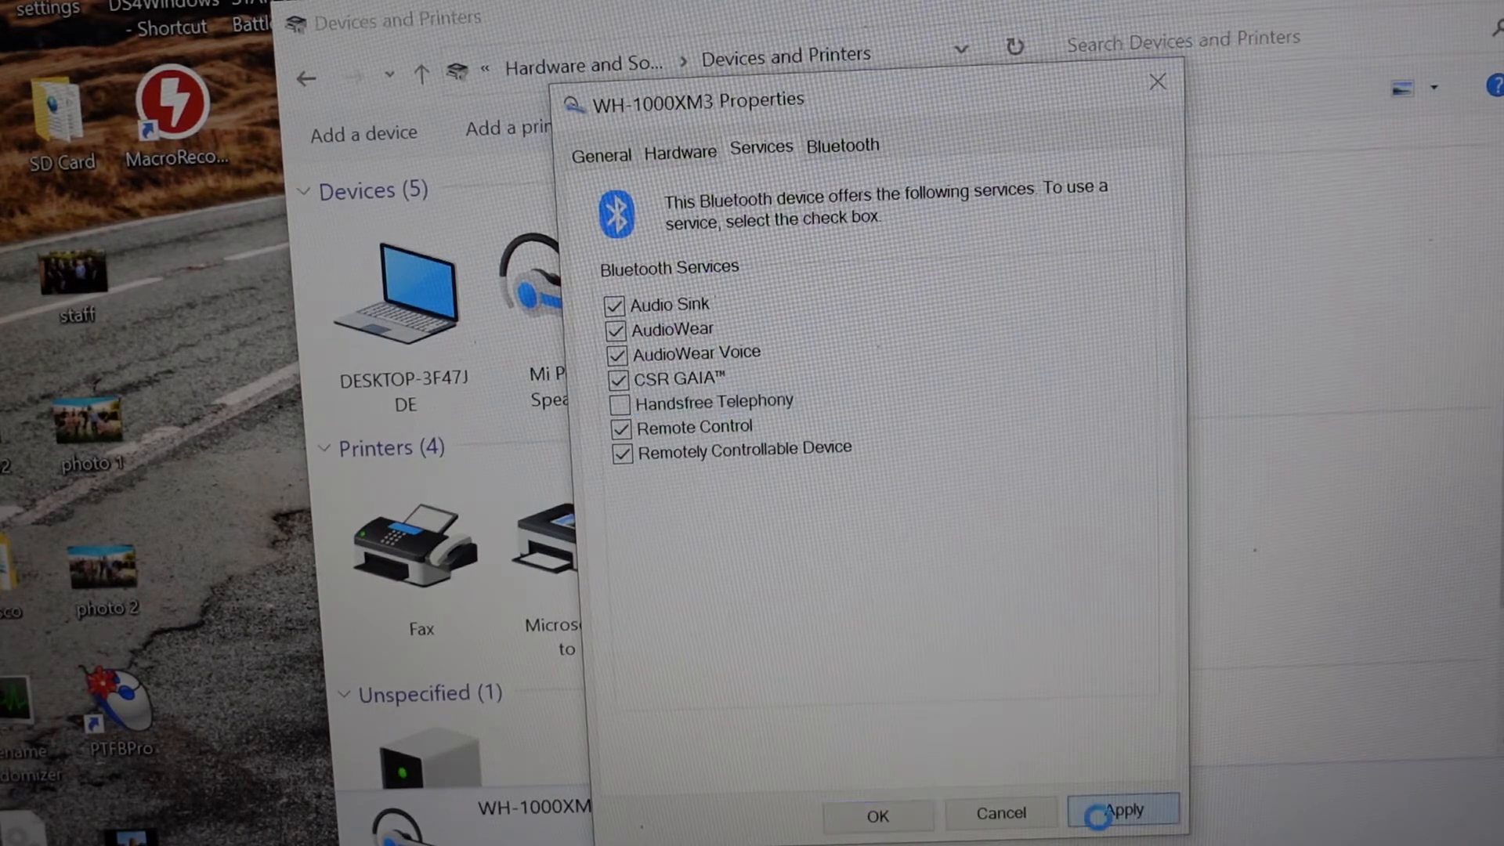
left_click(1122, 812)
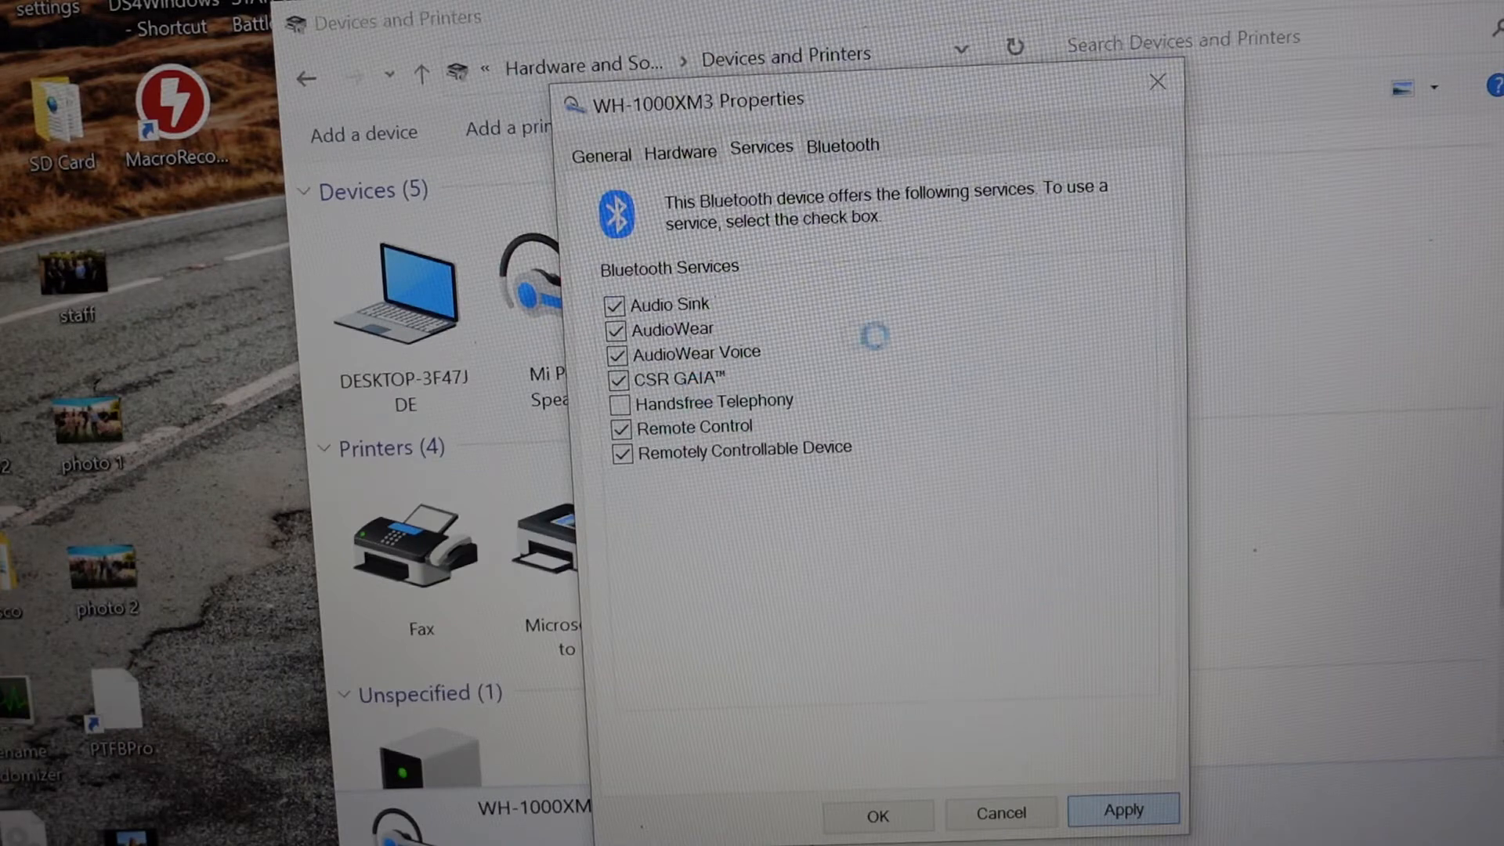
left_click(1121, 814)
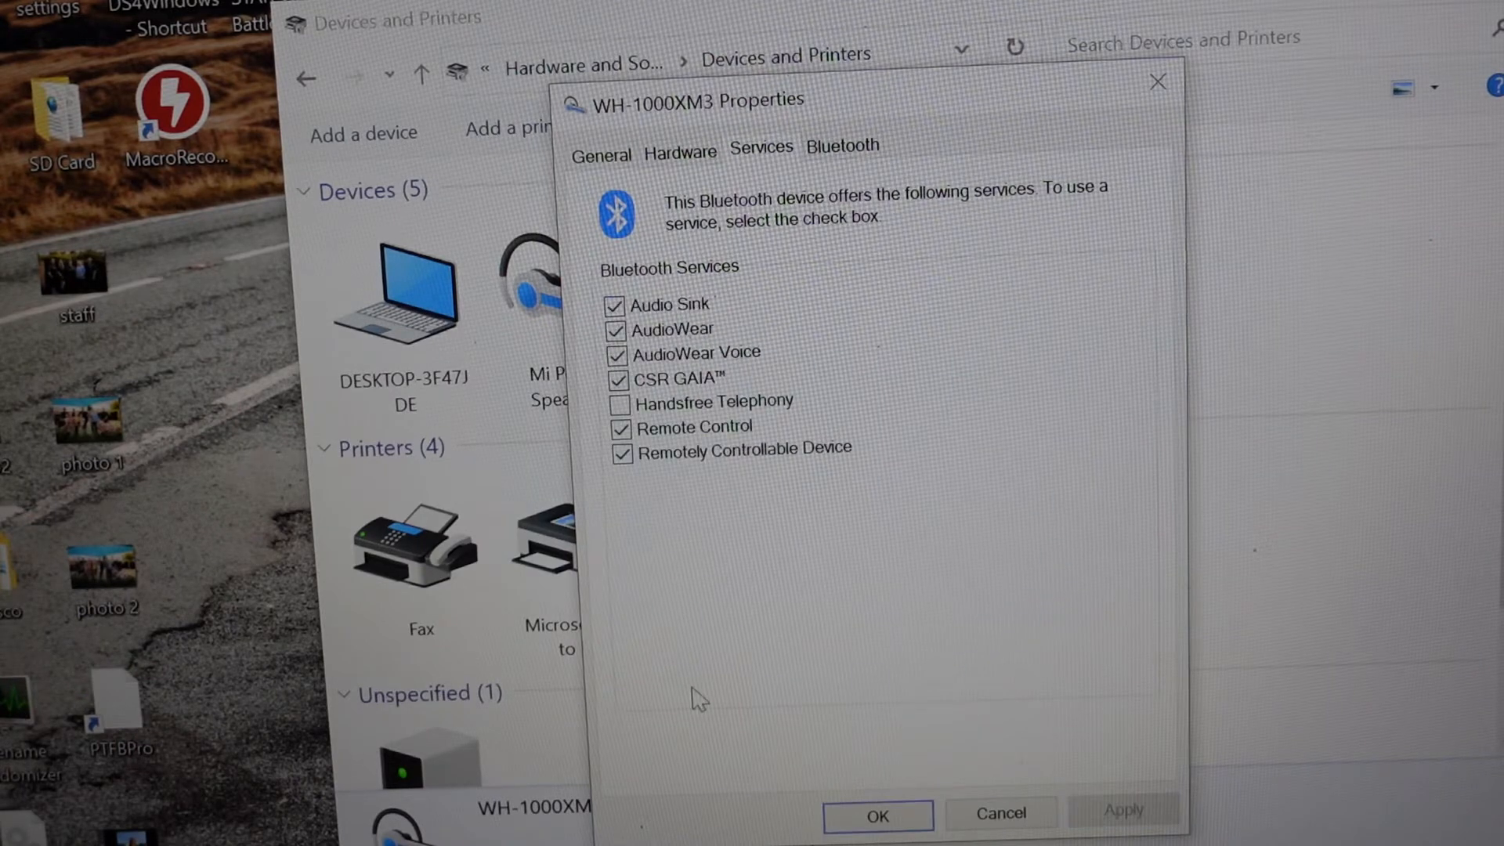
left_click(874, 814)
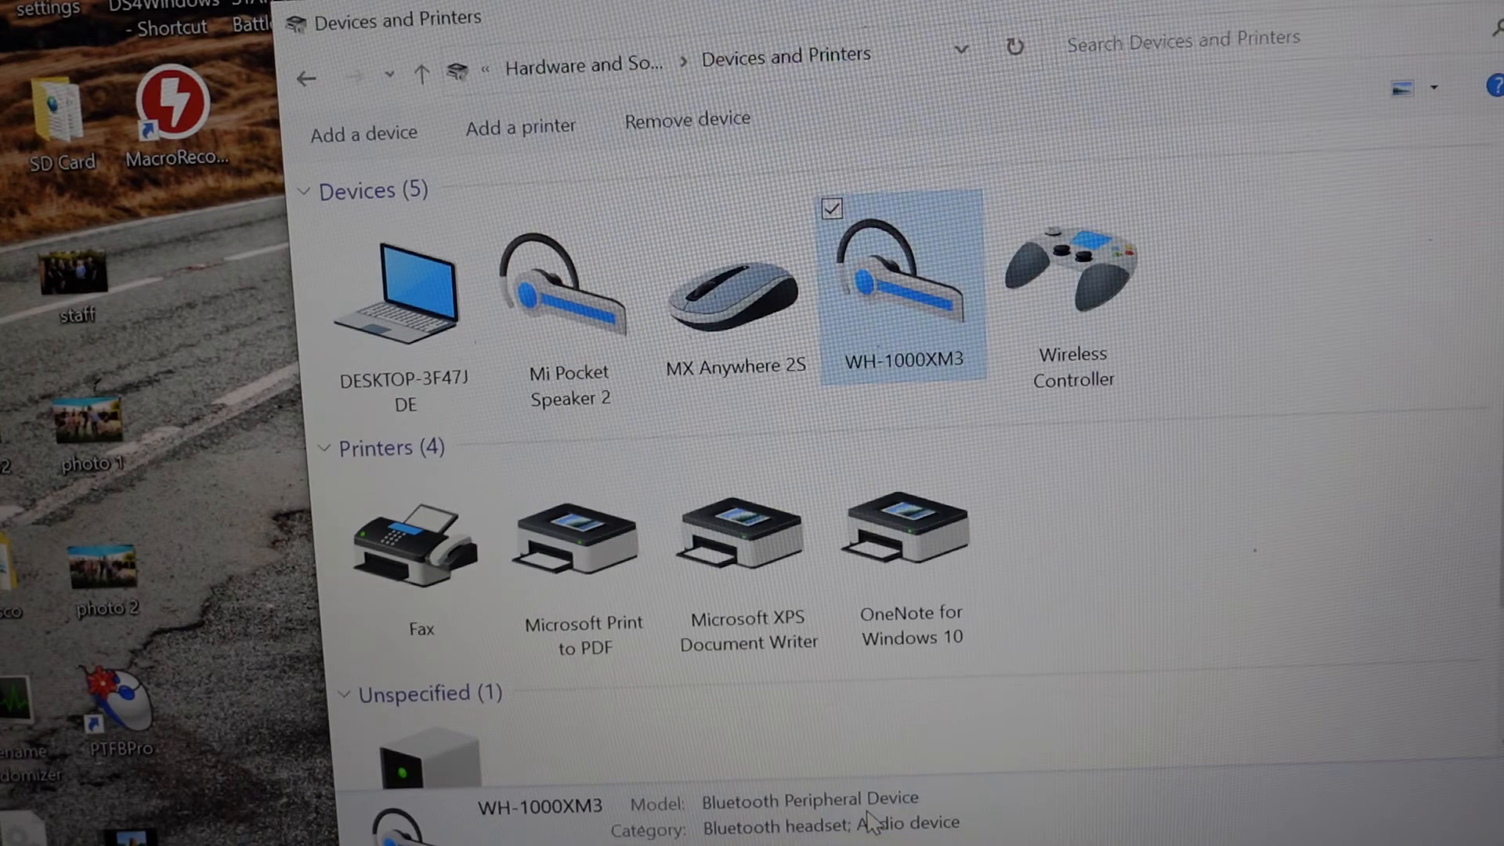
Step: Leave Devices and Printers and return to Halo: The Master Chief Collection's main menu
left_click(1127, 566)
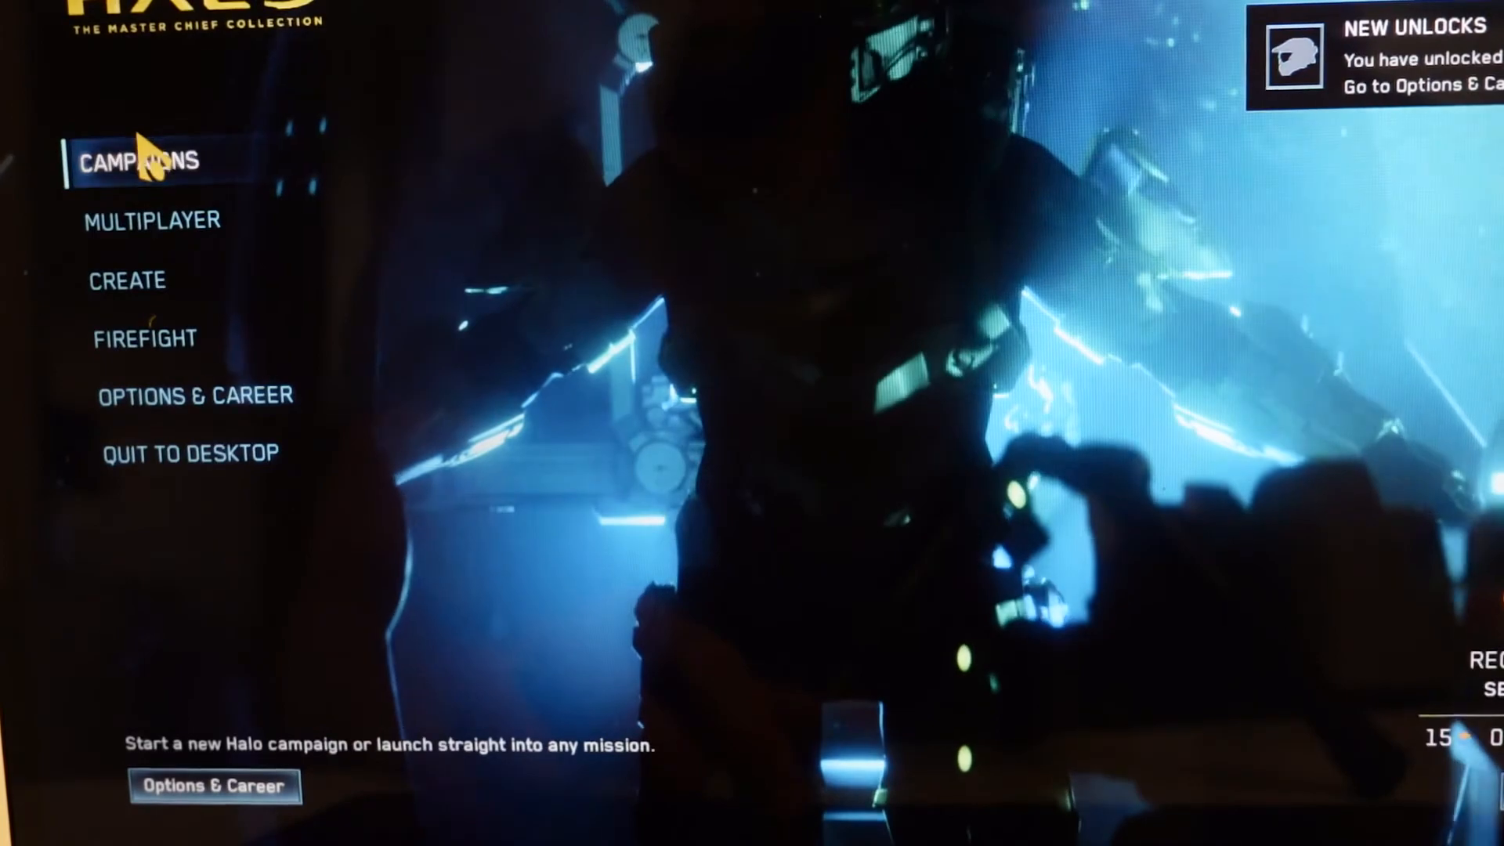
Step: From Campaigns, choose Halo: CE Anniversary to reach Quickstart, Missions and Playlists
left_click(140, 159)
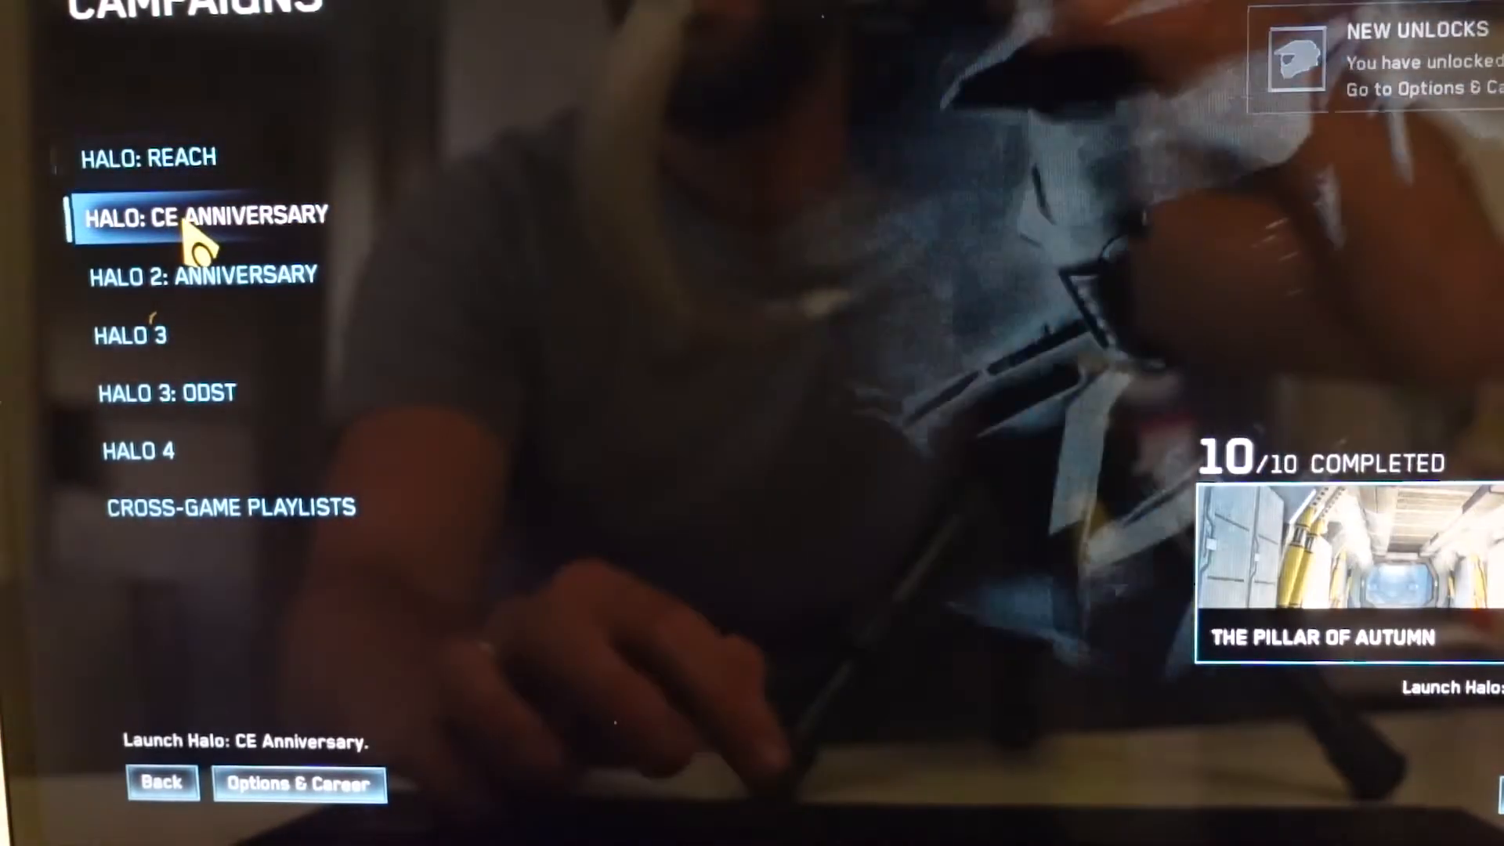
left_click(204, 213)
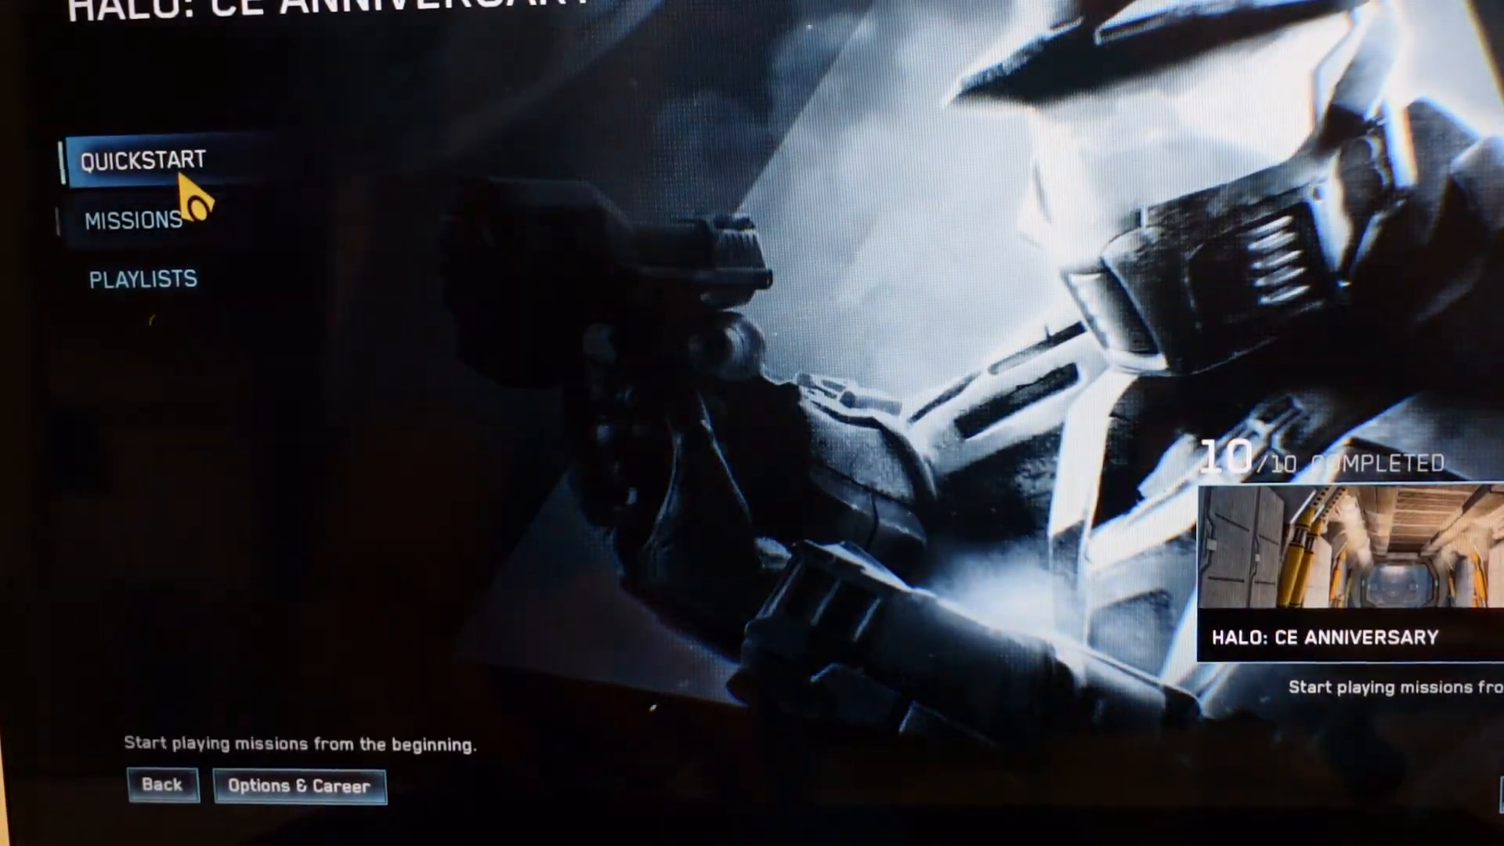